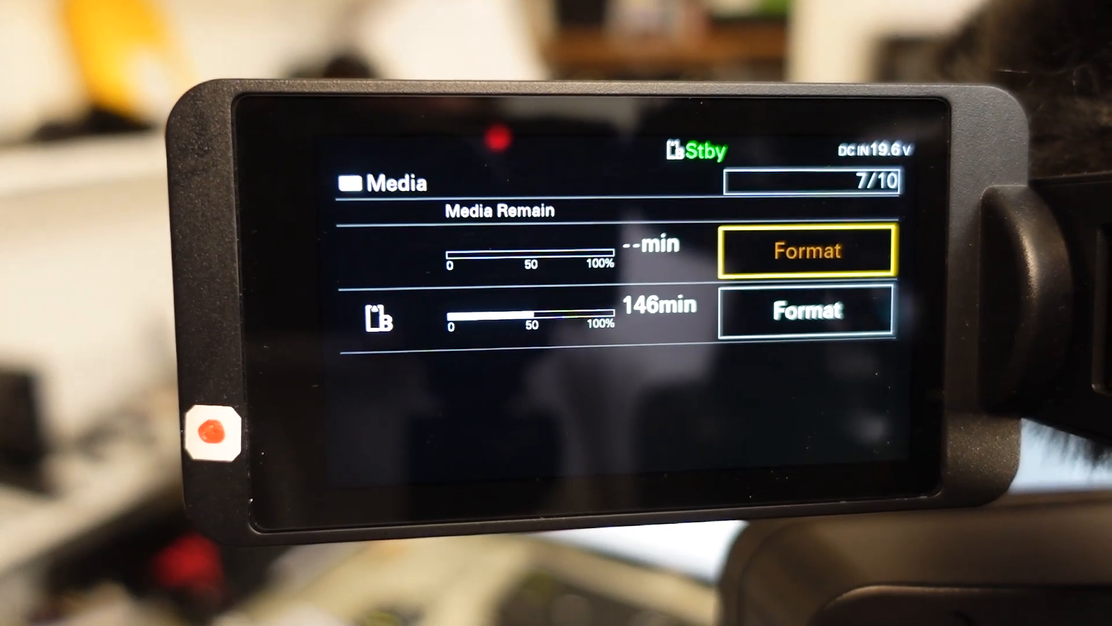
Start a Full Format of the SD card in media slot B
left_click(806, 309)
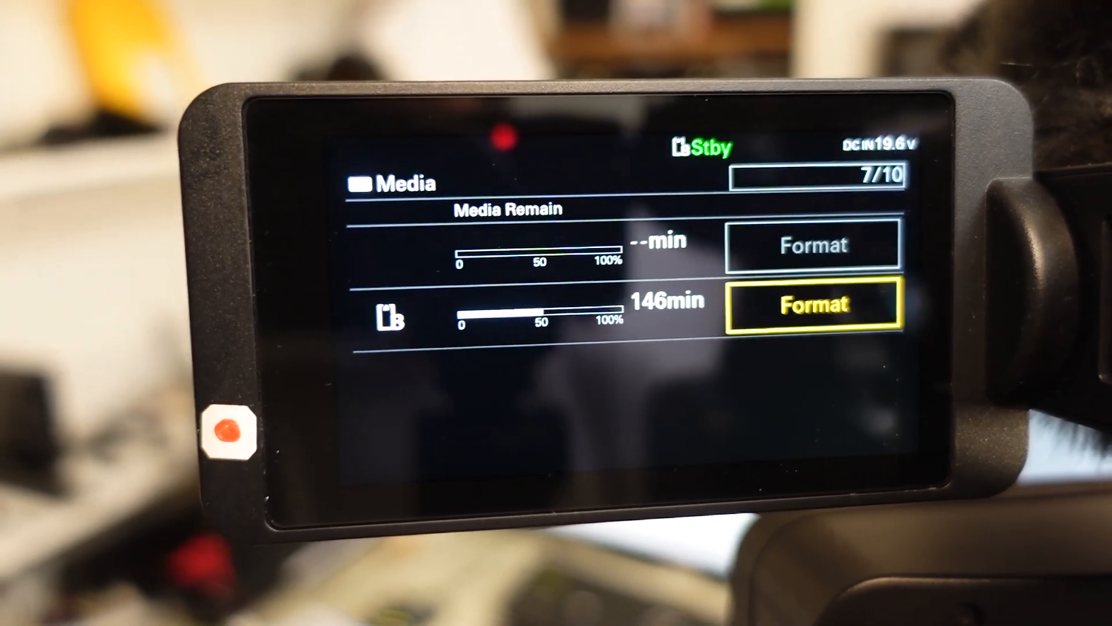
left_click(813, 303)
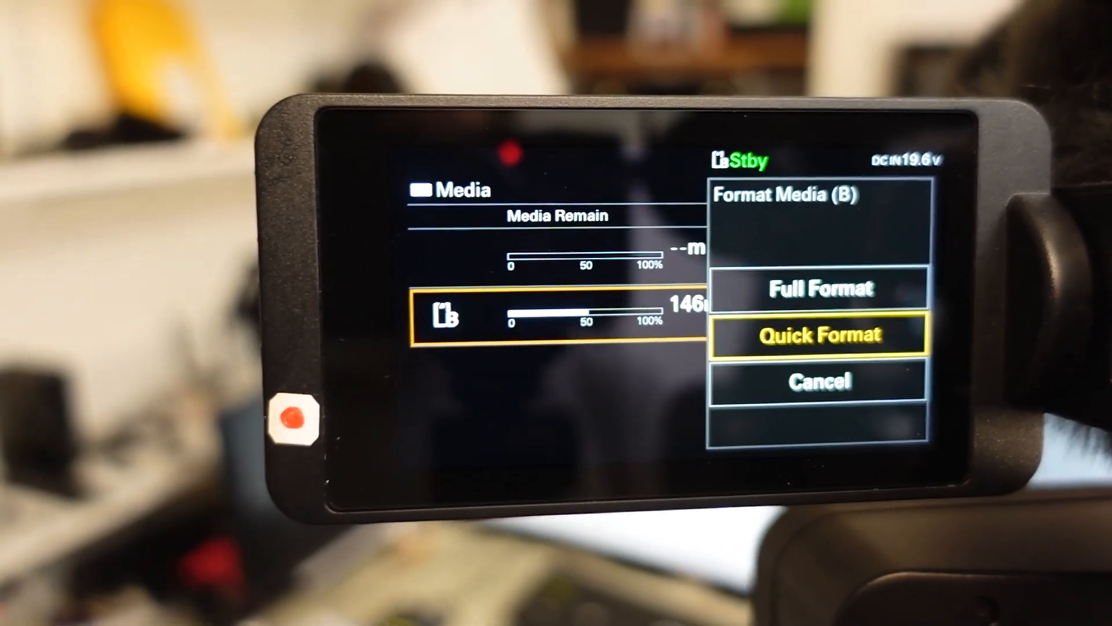
left_click(822, 289)
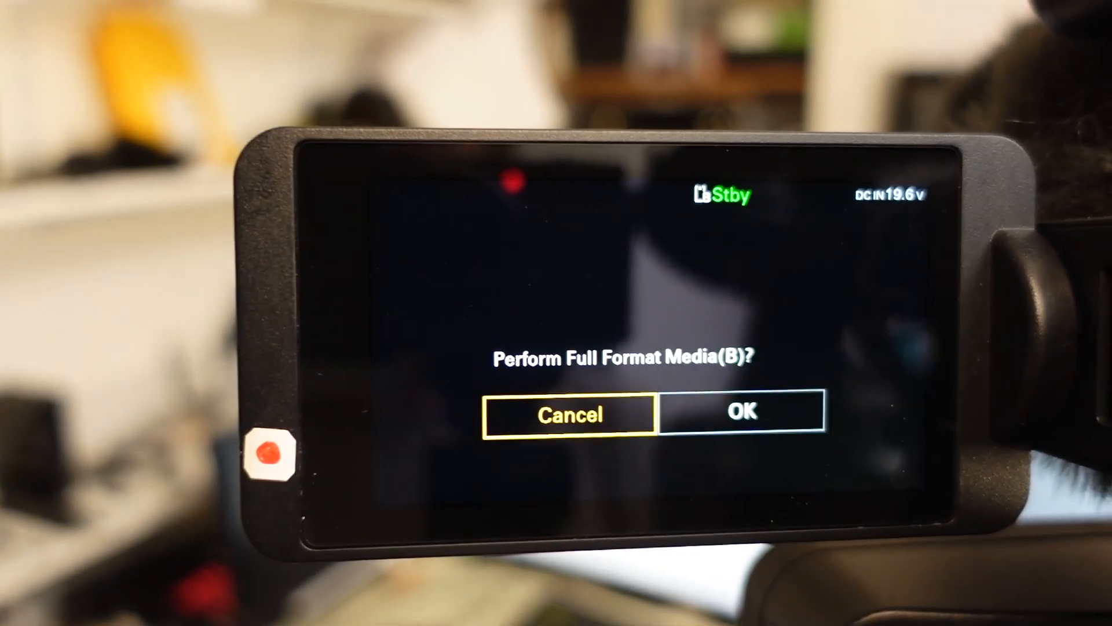
left_click(779, 410)
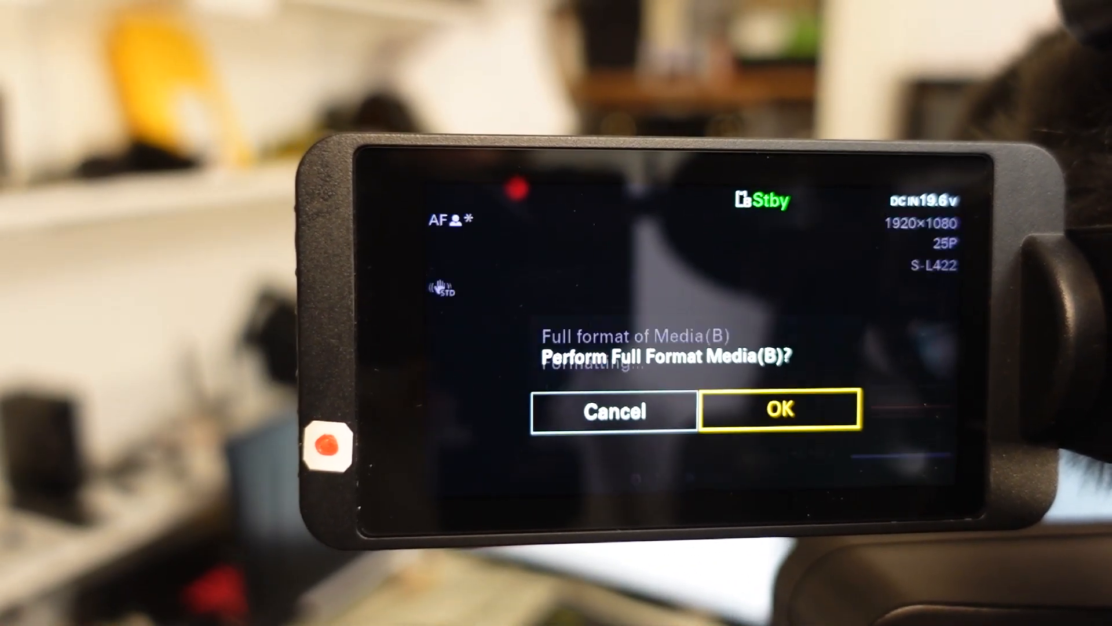
left_click(780, 409)
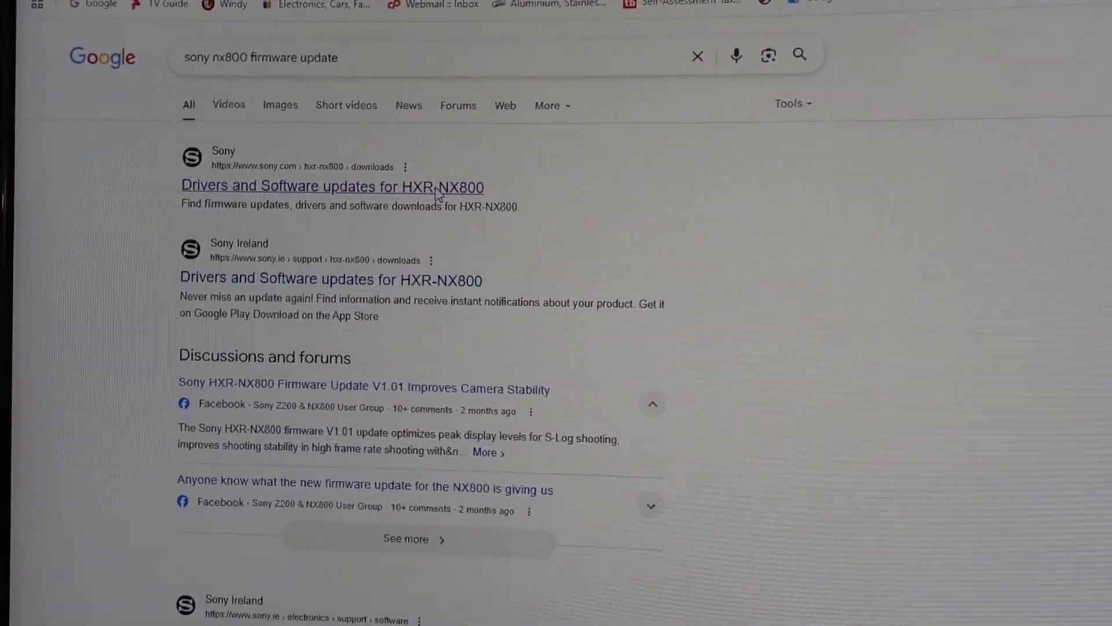
Open the 'Drivers and Software updates for HXR-NX800' result and scroll to Downloads
left_click(331, 186)
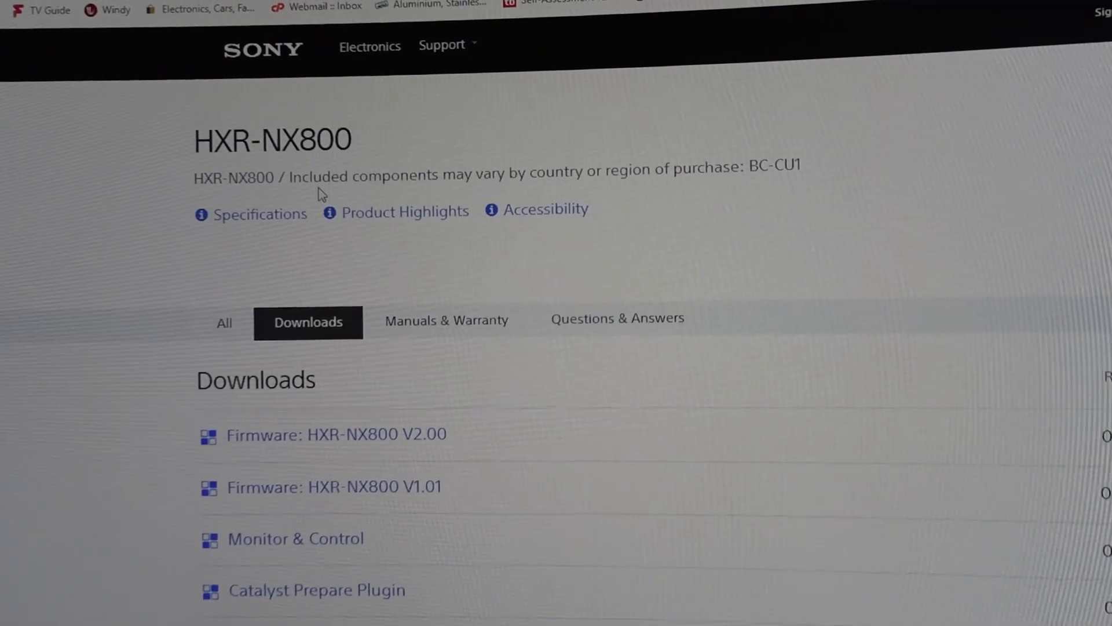
scroll("down", 3)
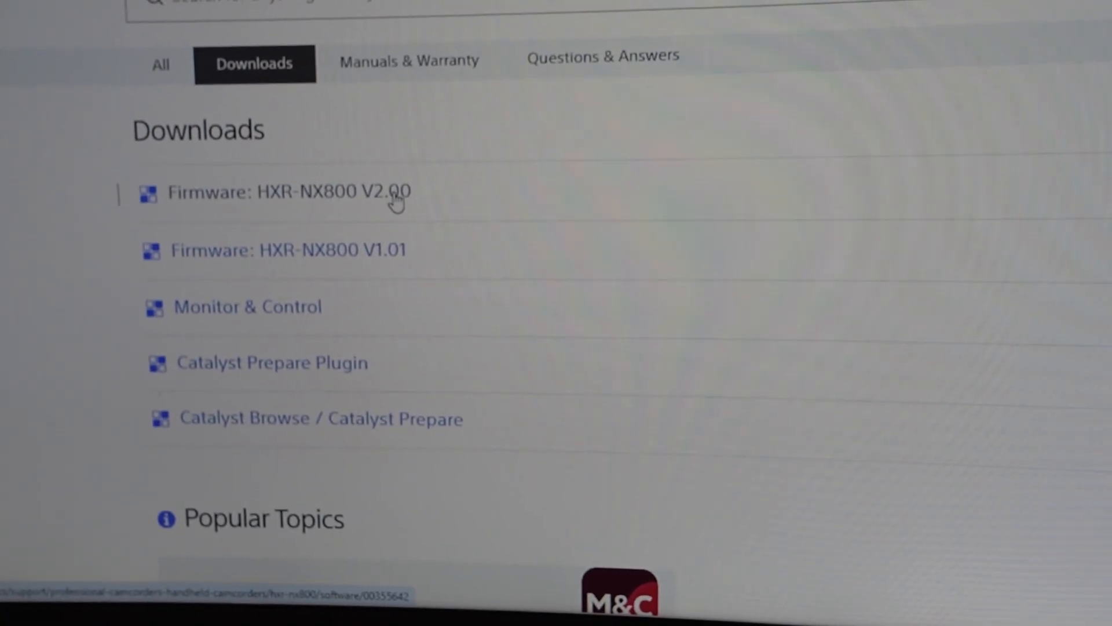
Read through the V2.00 firmware EULA, download it, and check download progress
left_click(290, 192)
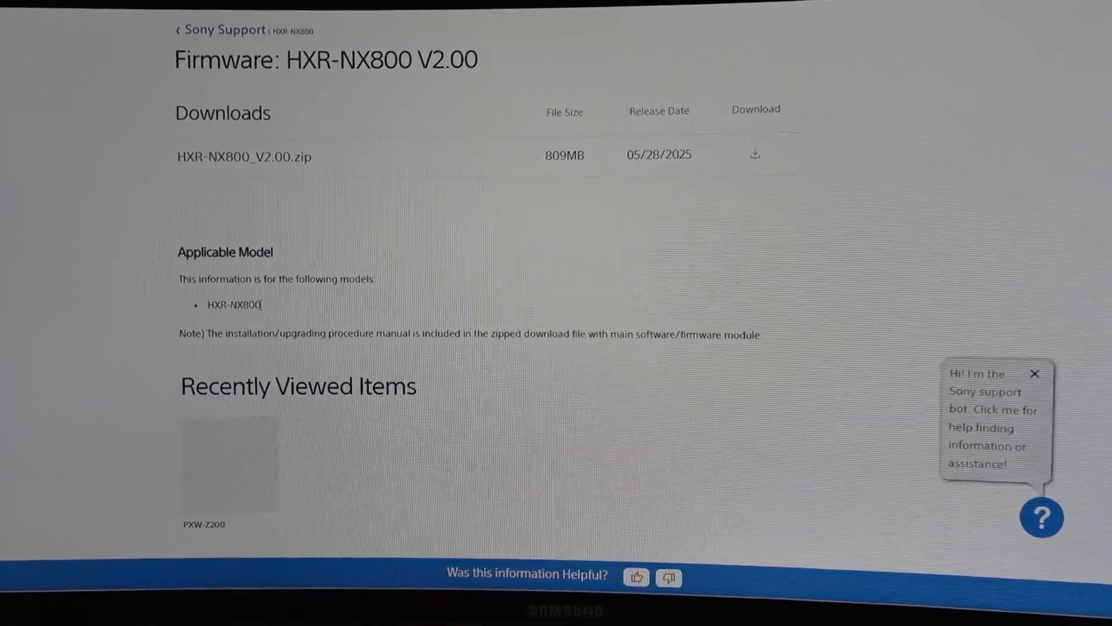
scroll("down", 3)
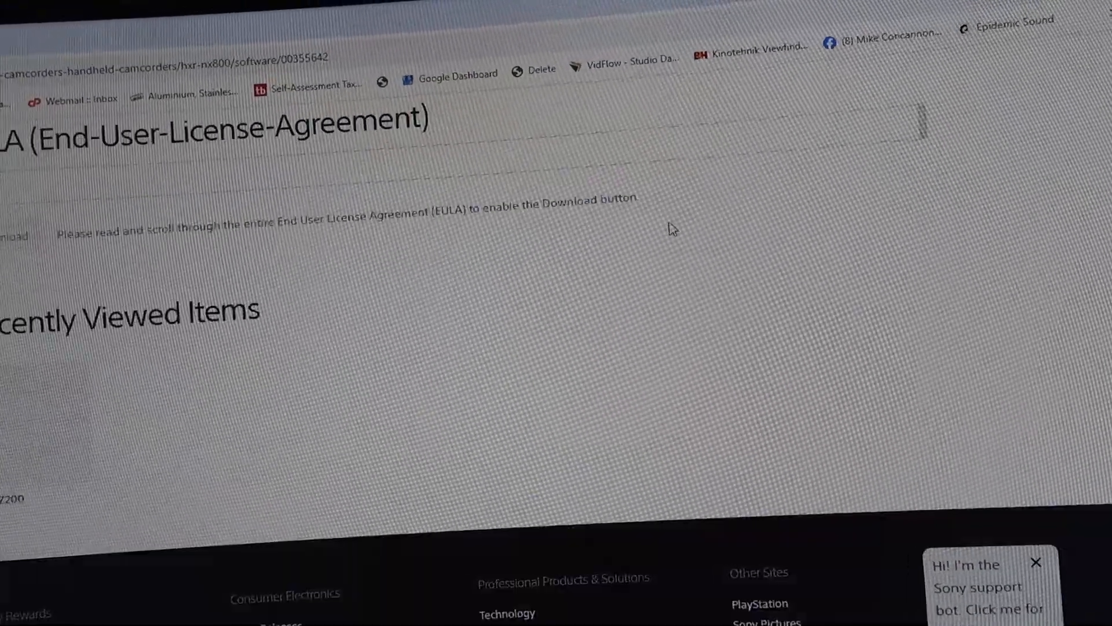
scroll("down", 3)
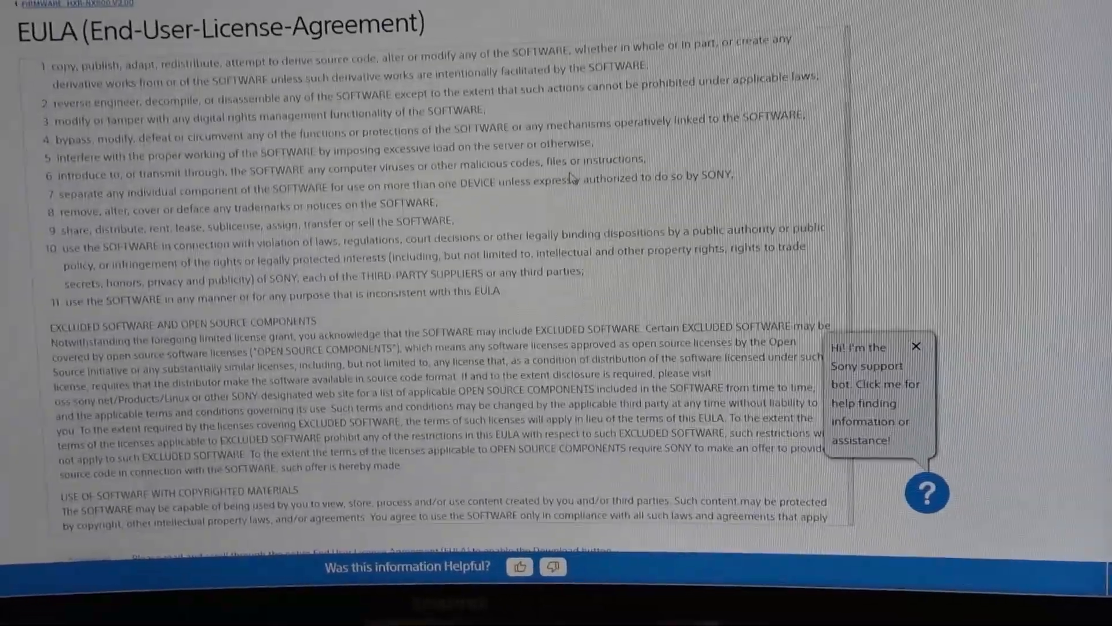
scroll("down", 3)
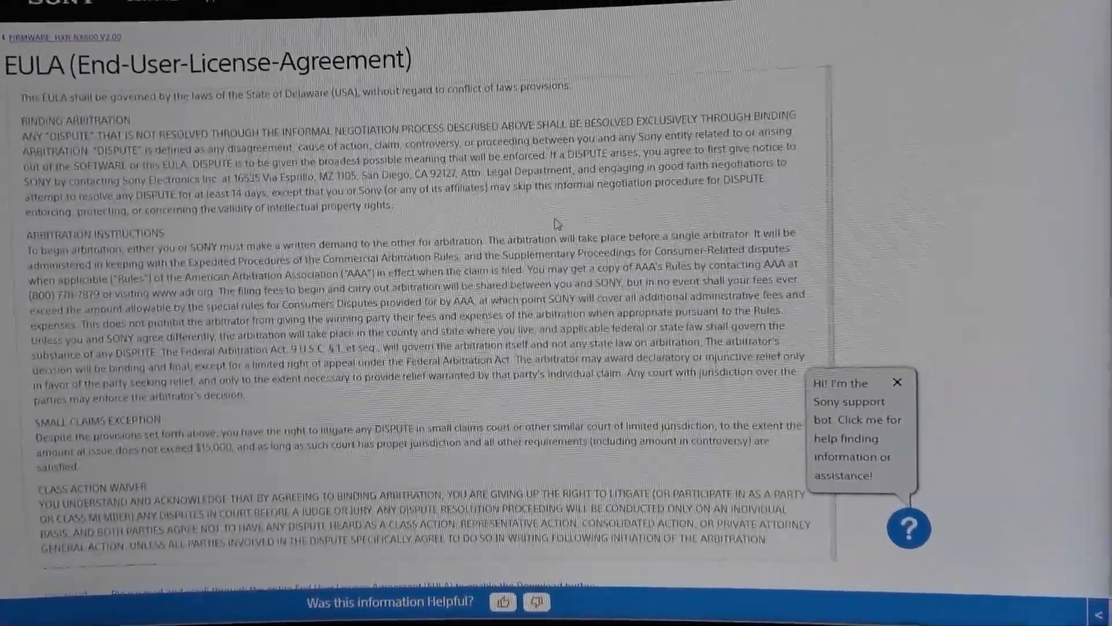
scroll("down", 3)
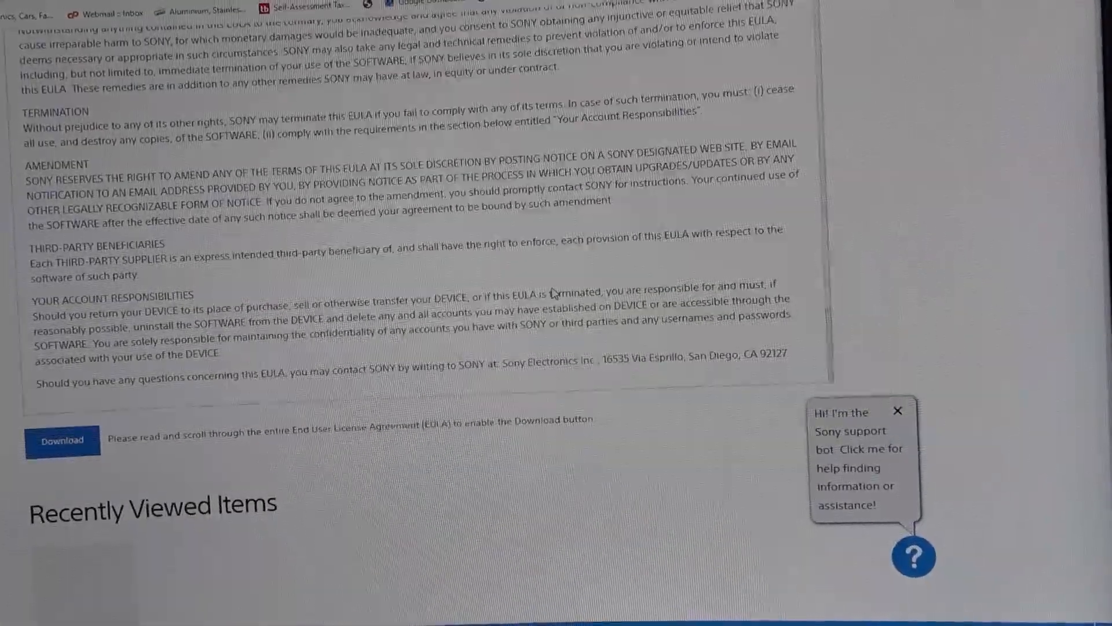
scroll("down", 3)
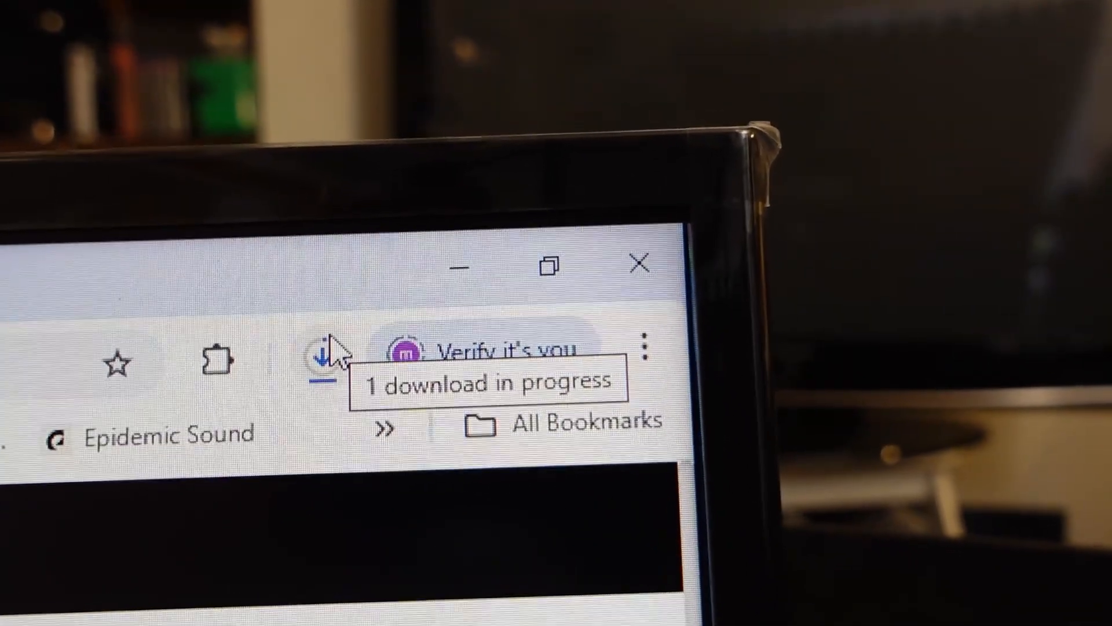
left_click(326, 358)
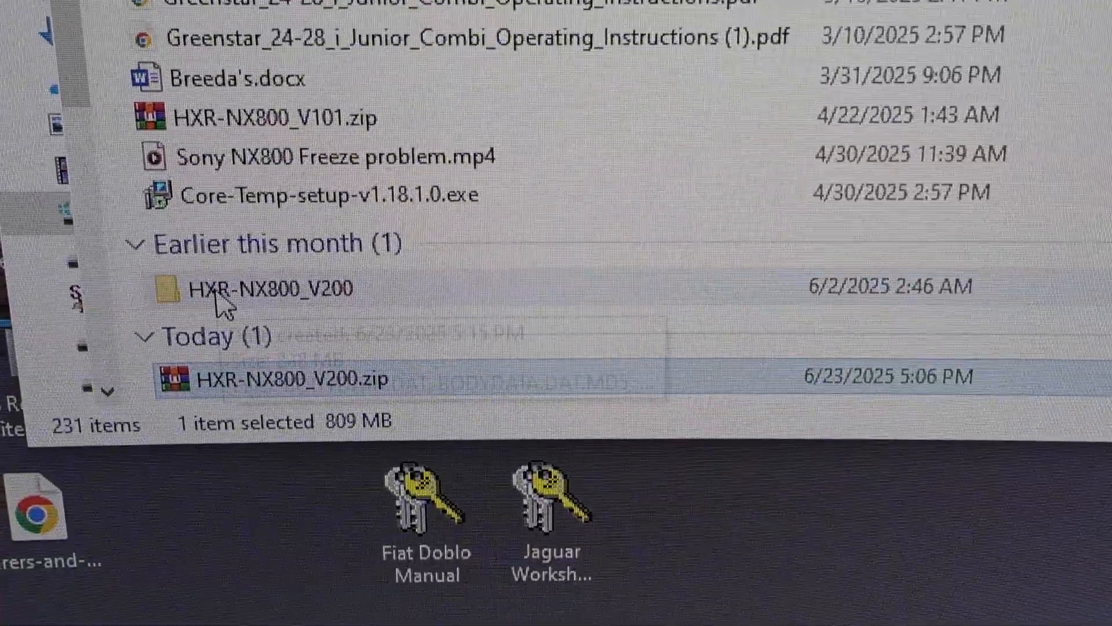
Select the HXR-NX800_V200 folder beside the 809 MB zip in Downloads
left_click(277, 285)
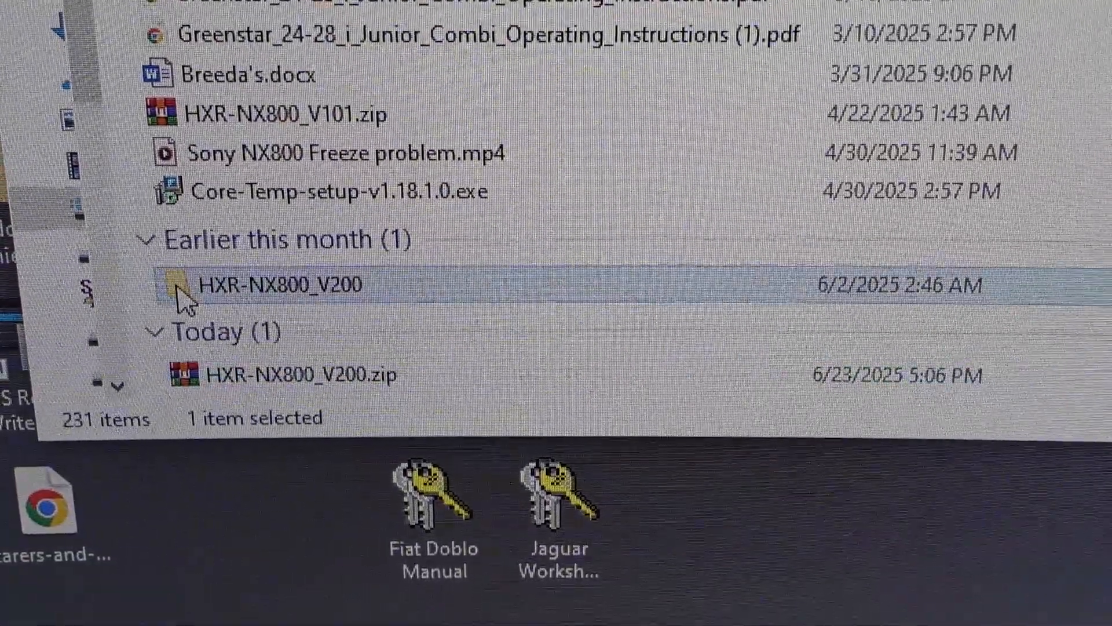
Open the HXR-NX800_V200 folder to view BODYDATA.DAT, its MD5 file and guides
double_click(281, 285)
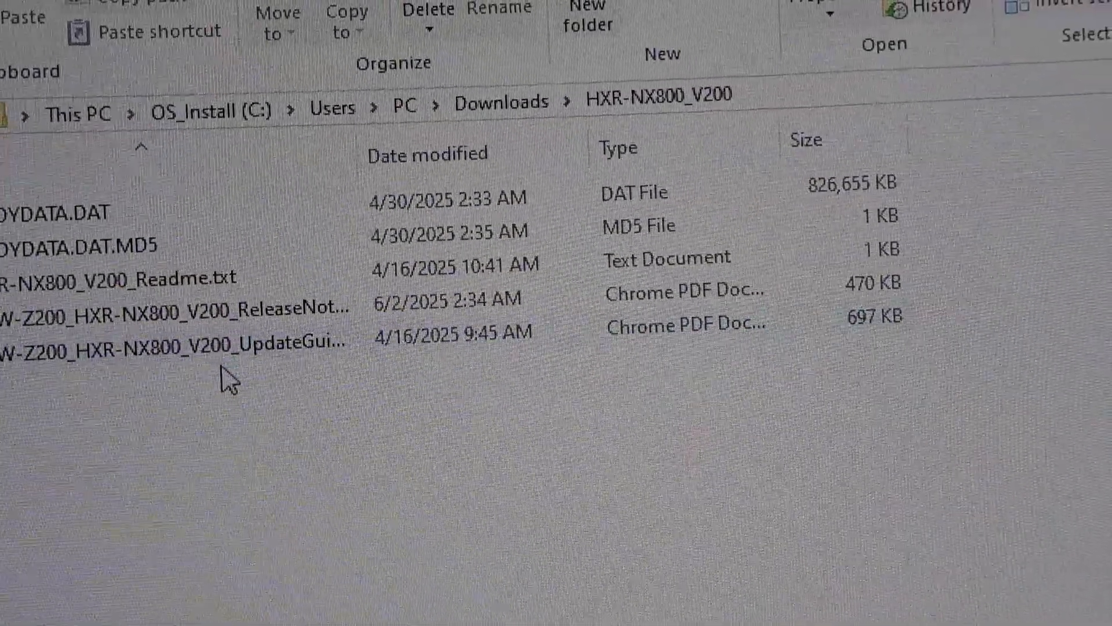
mouse_move(320, 383)
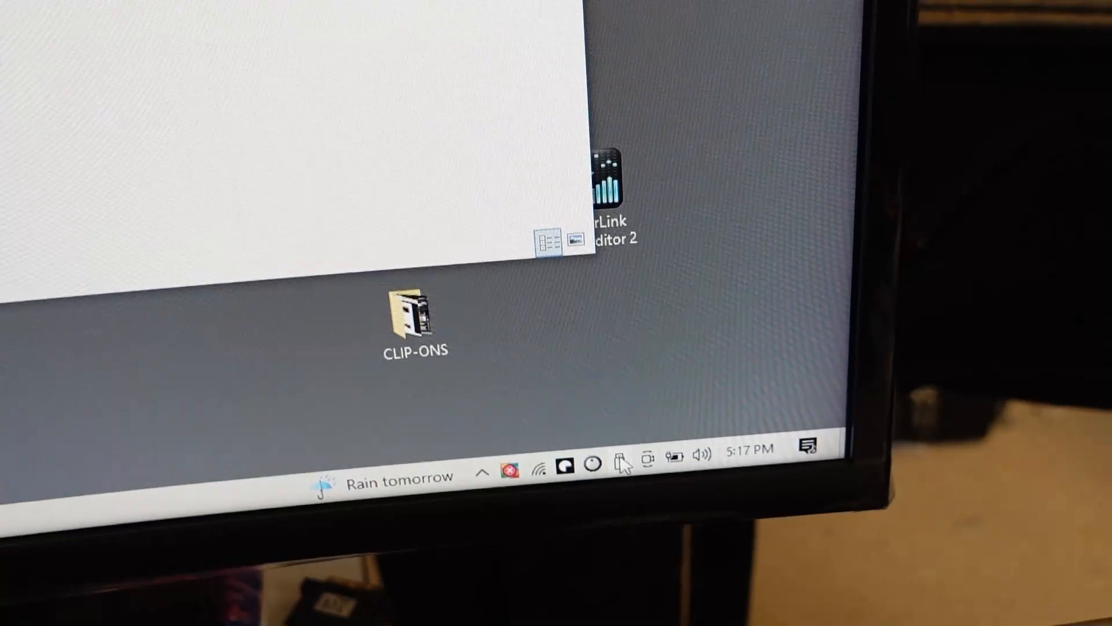
Eject SDXC (E:) from the system tray's Safely Remove Hardware list
left_click(622, 458)
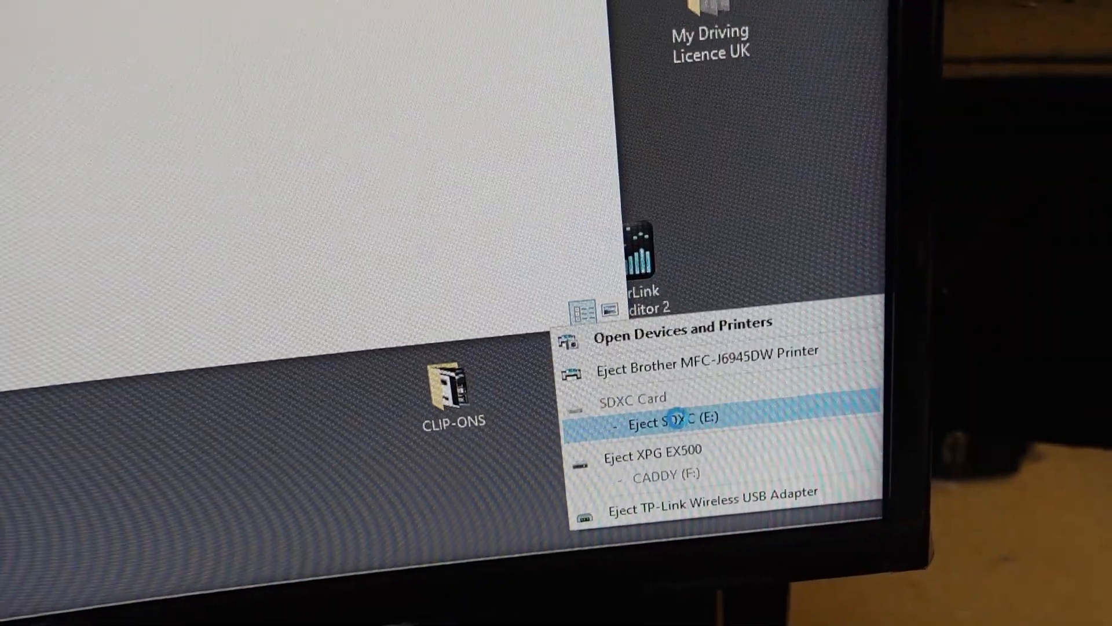
left_click(667, 417)
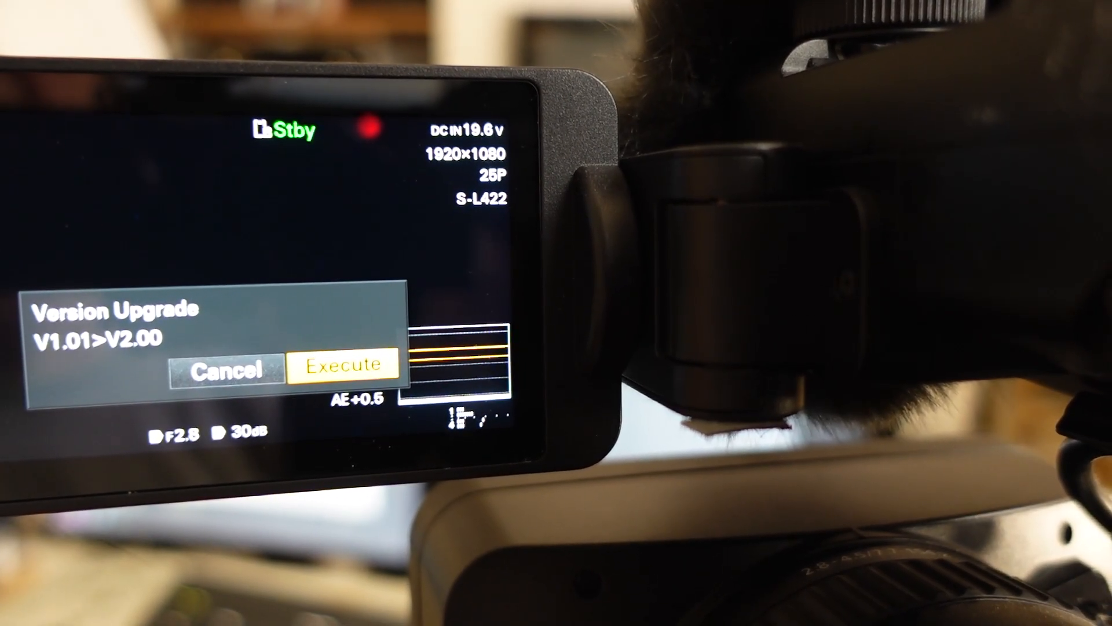
Execute the Version Upgrade V1.01>V2.00 on the camcorder
left_click(342, 364)
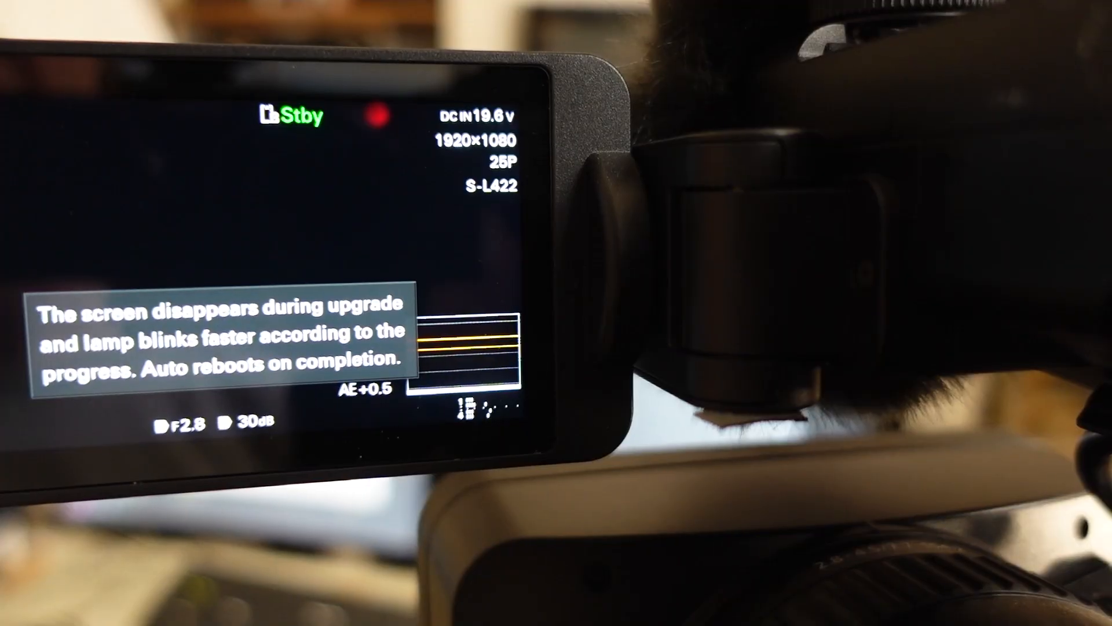